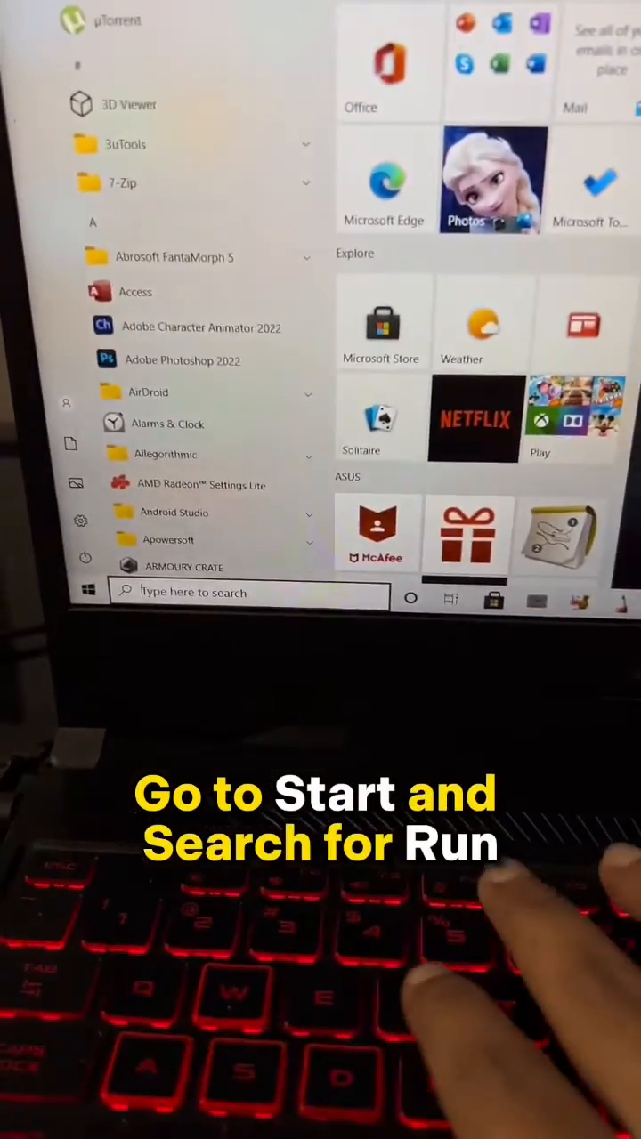
Reach the Run dialog from Start and enter prefetch to open the temporary-file folder.
text(run)
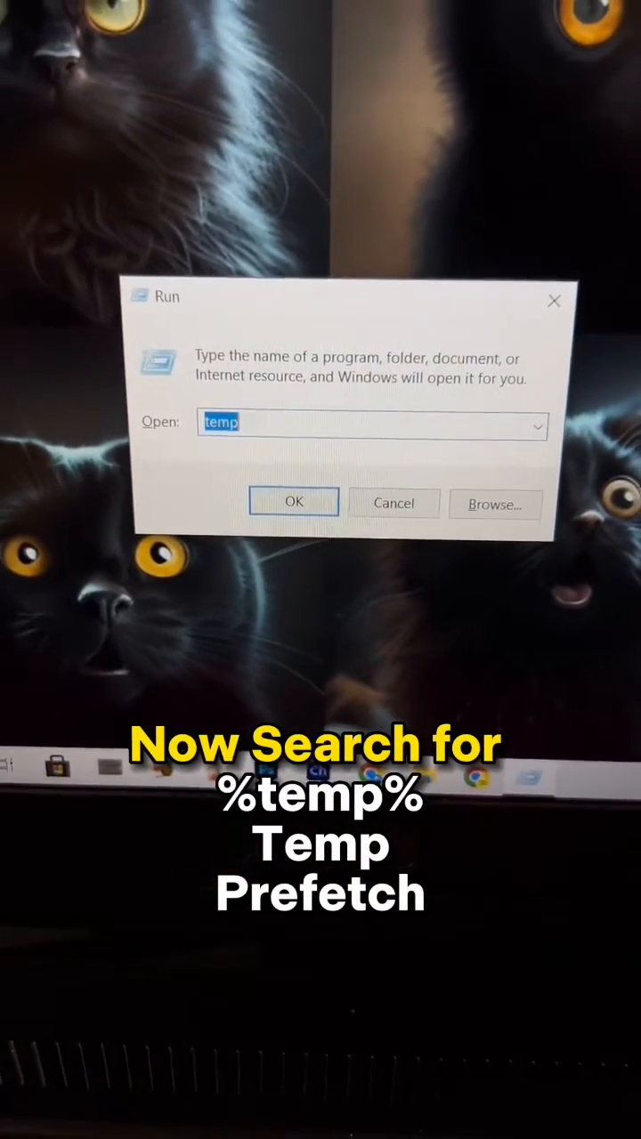
text(prefetch)
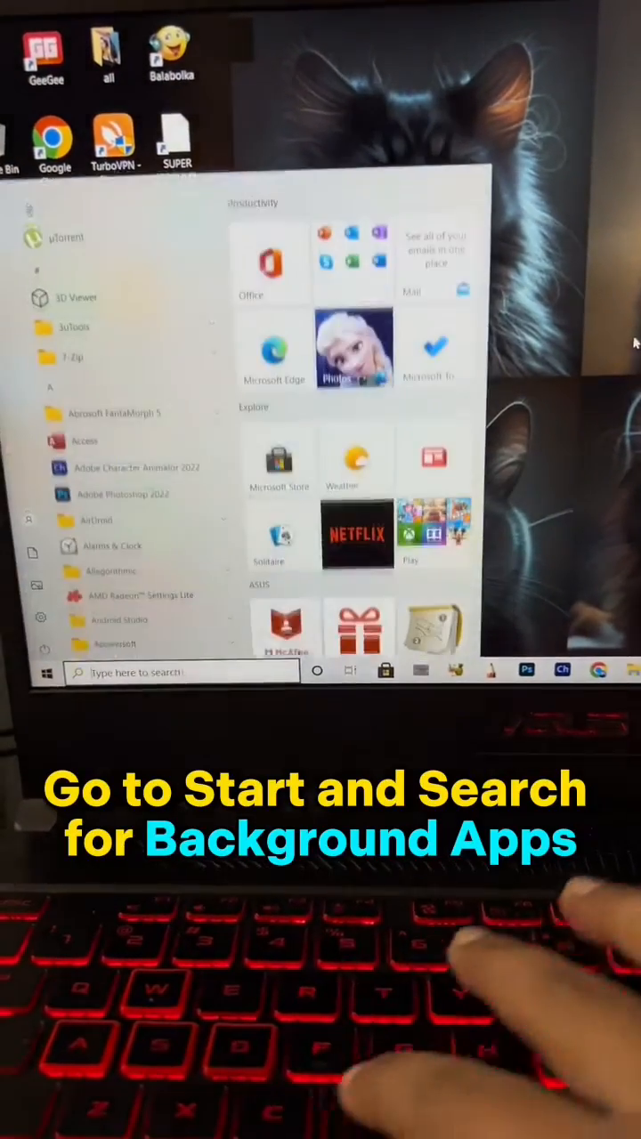
In Background apps settings, switch 'Let apps run in the background' off.
text(backup settings)
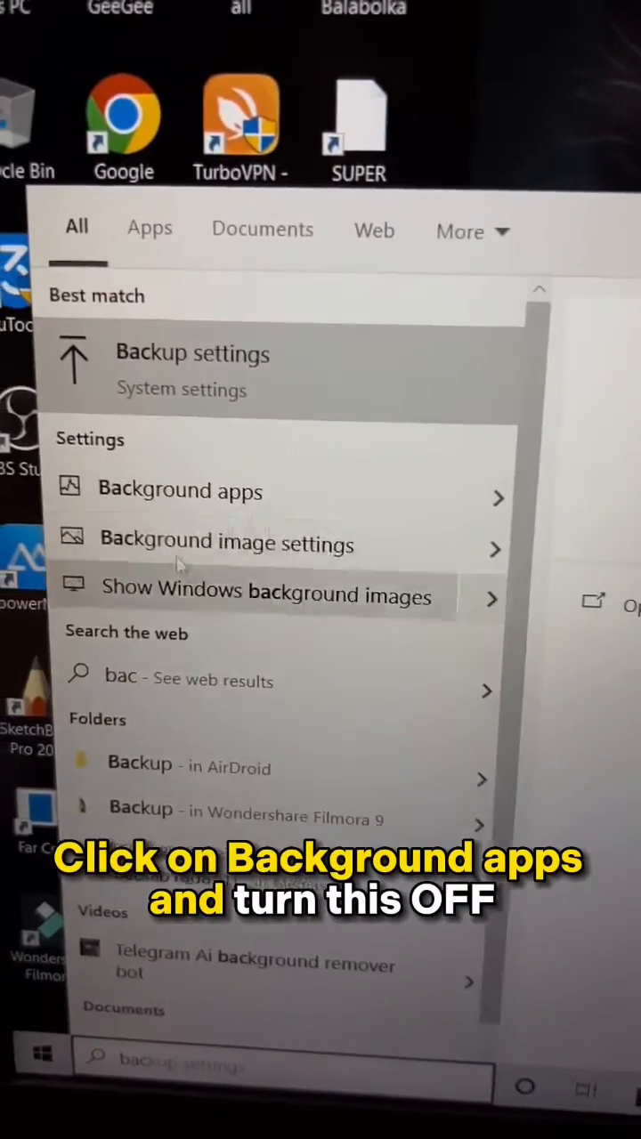
click(179, 490)
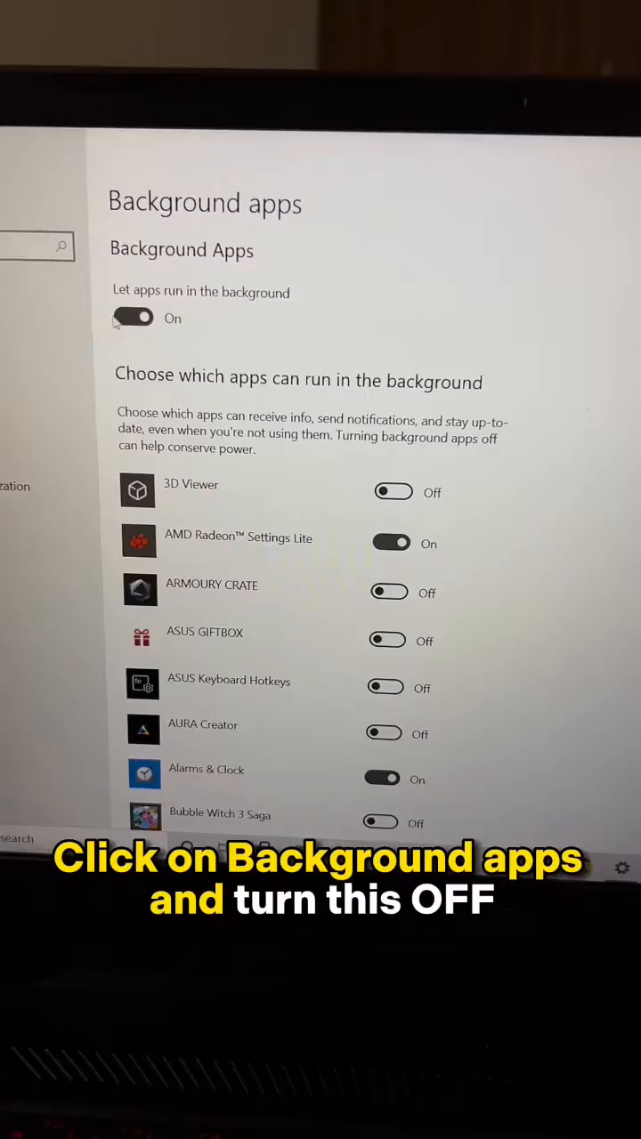
click(132, 317)
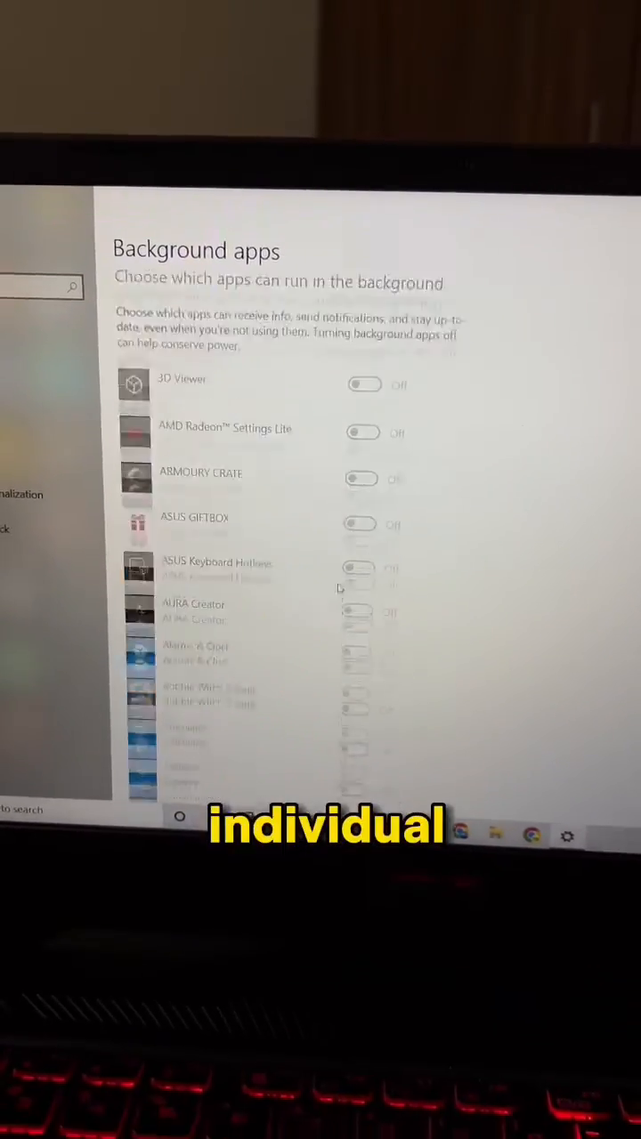
scroll(down, 3)
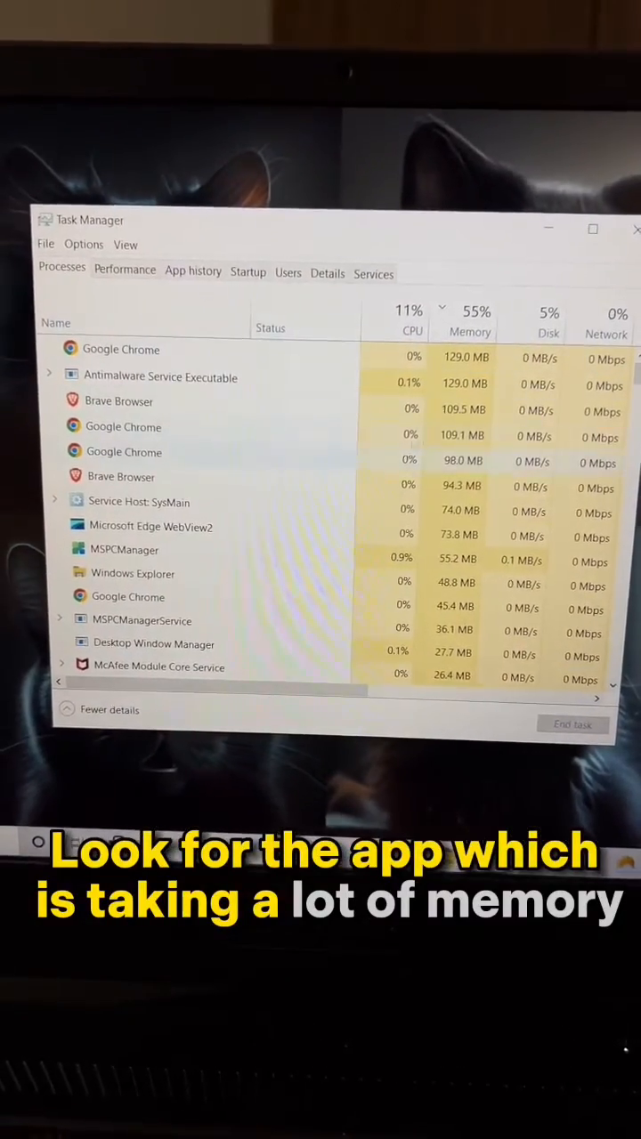
Bring up end-task options for a memory-heavy process like Google Chrome in Task Manager.
right_click(89, 370)
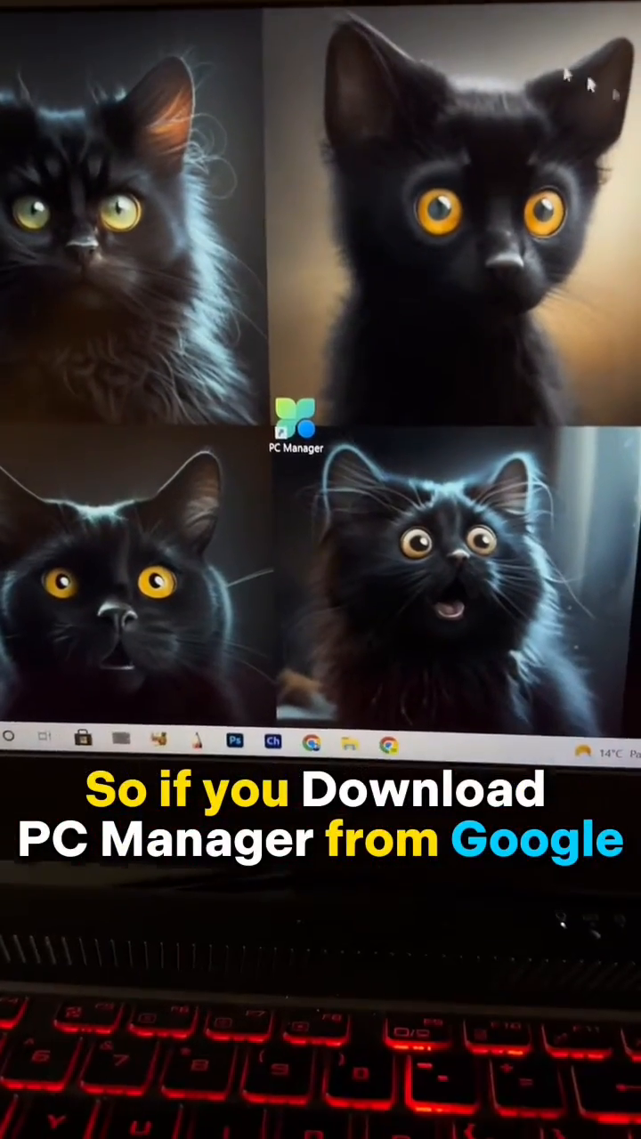
Launch PC Manager and run Boost, clearing 239MB of temp files and dropping memory to 45%.
double_click(295, 431)
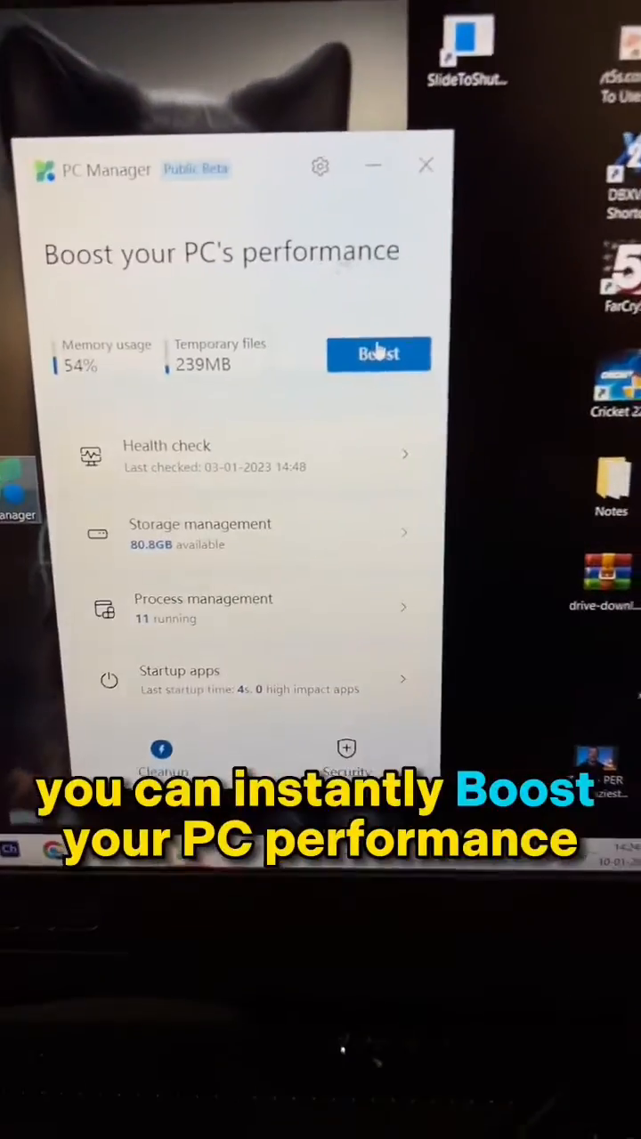
click(378, 353)
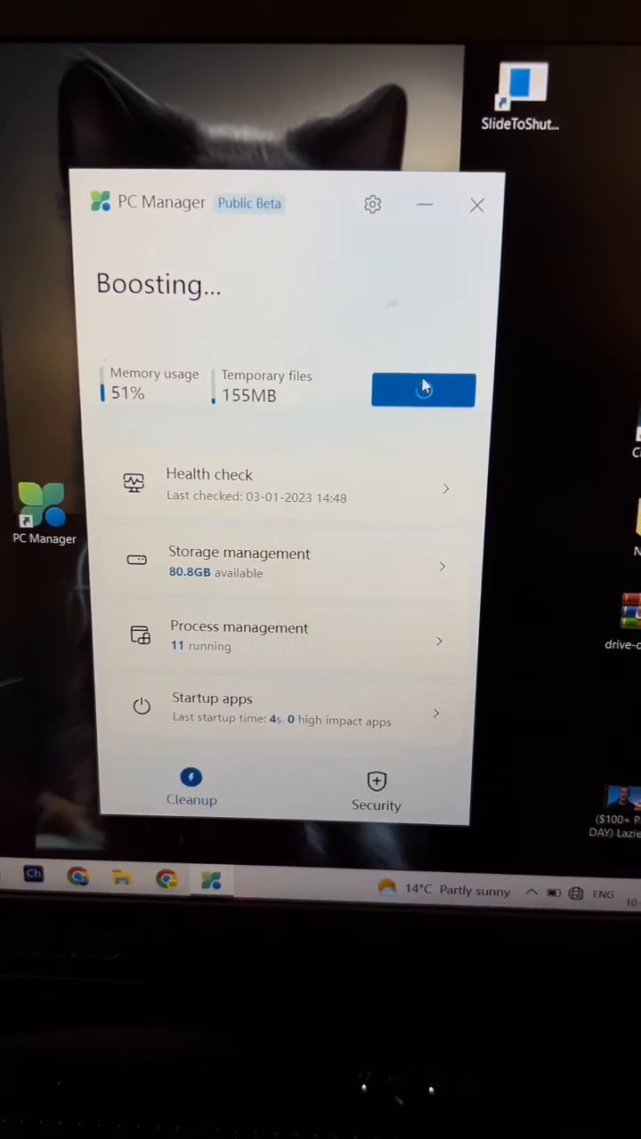
click(424, 390)
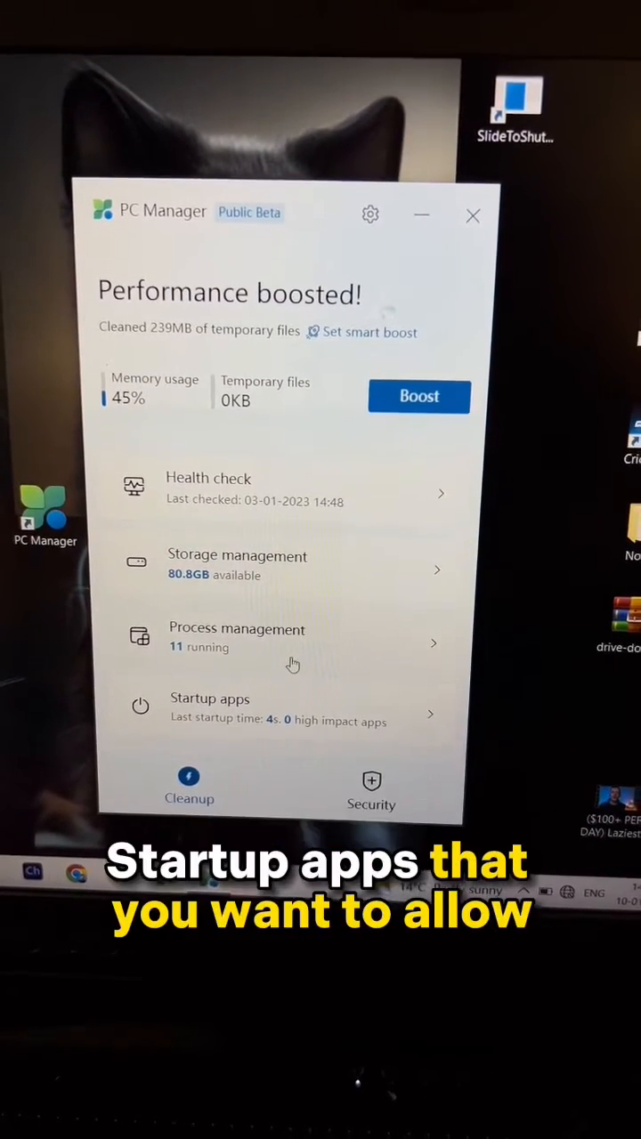